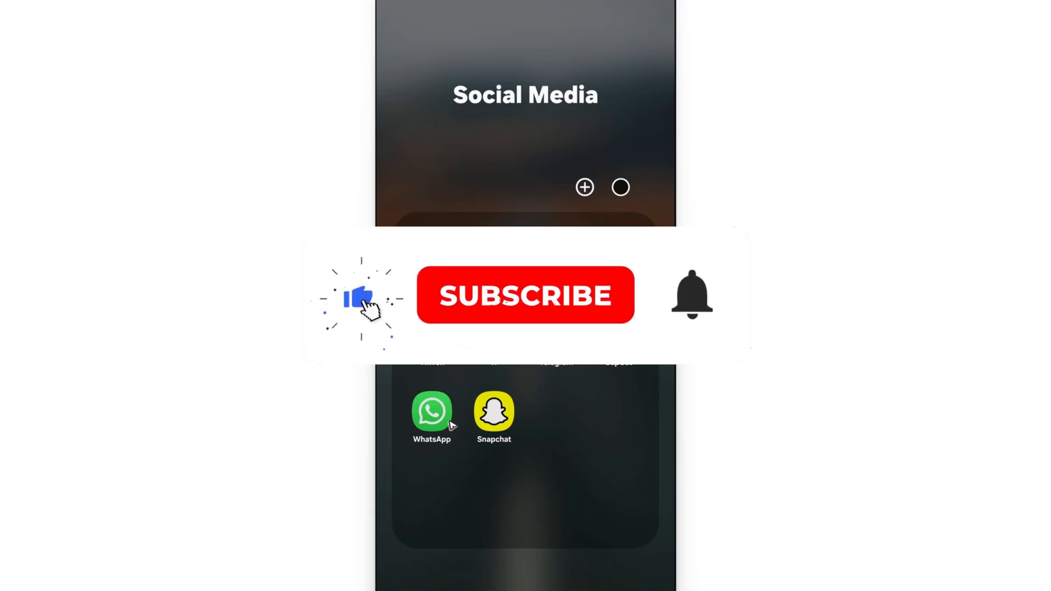
Close the Social Media folder to return to the home screen
{"action": "left_click", "coordinate": [525, 295]}
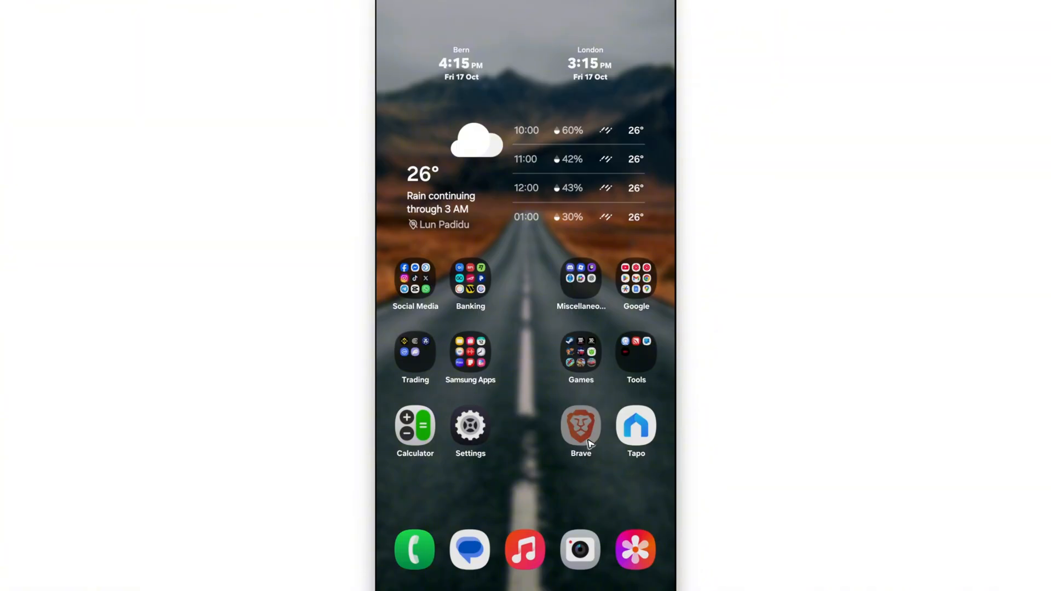
Launch Brave and enter whatsapp.com/contact in the address bar
{"action": "left_click", "coordinate": [580, 426]}
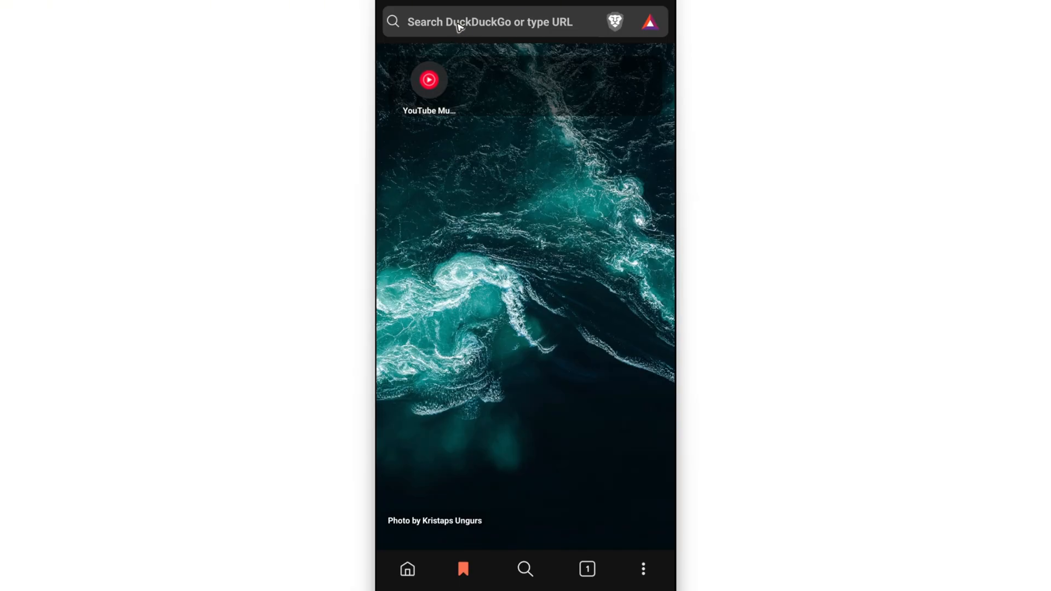
{"action": "type", "text": "whatsapp.com"}
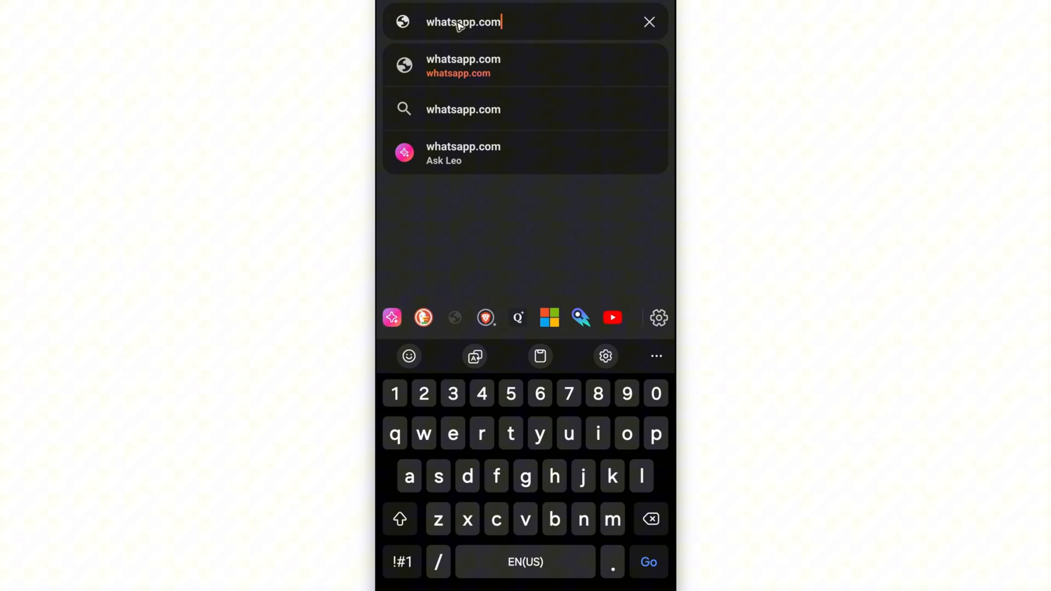
{"action": "type", "text": "/contact"}
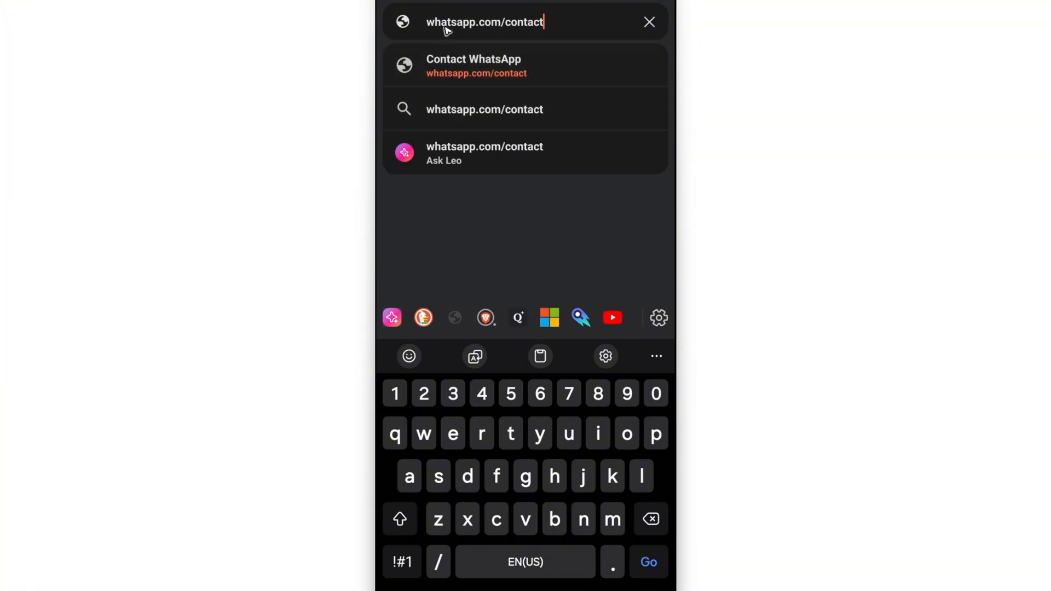
{"action": "mouse_move", "coordinate": [670, 506]}
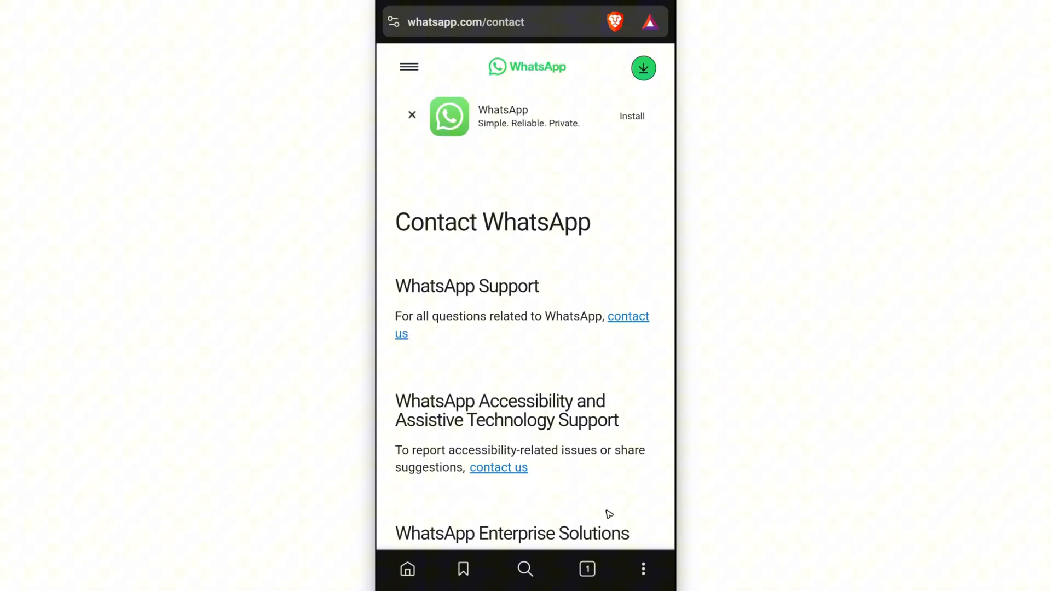
{"action": "mouse_move", "coordinate": [474, 232]}
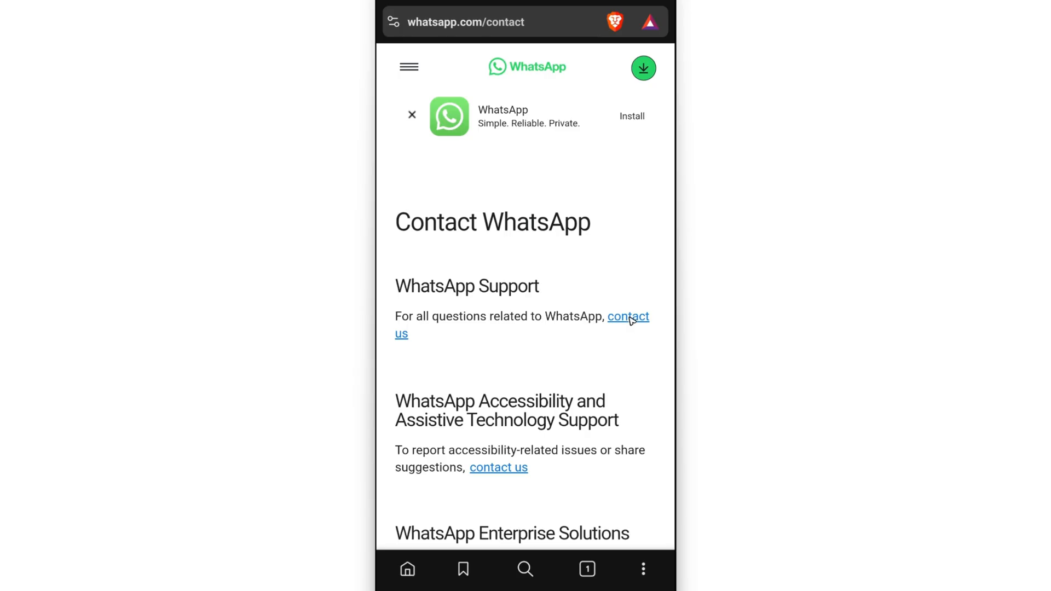
Follow the 'contact us' link under WhatsApp Support to reach the contact form
{"action": "left_click", "coordinate": [627, 316]}
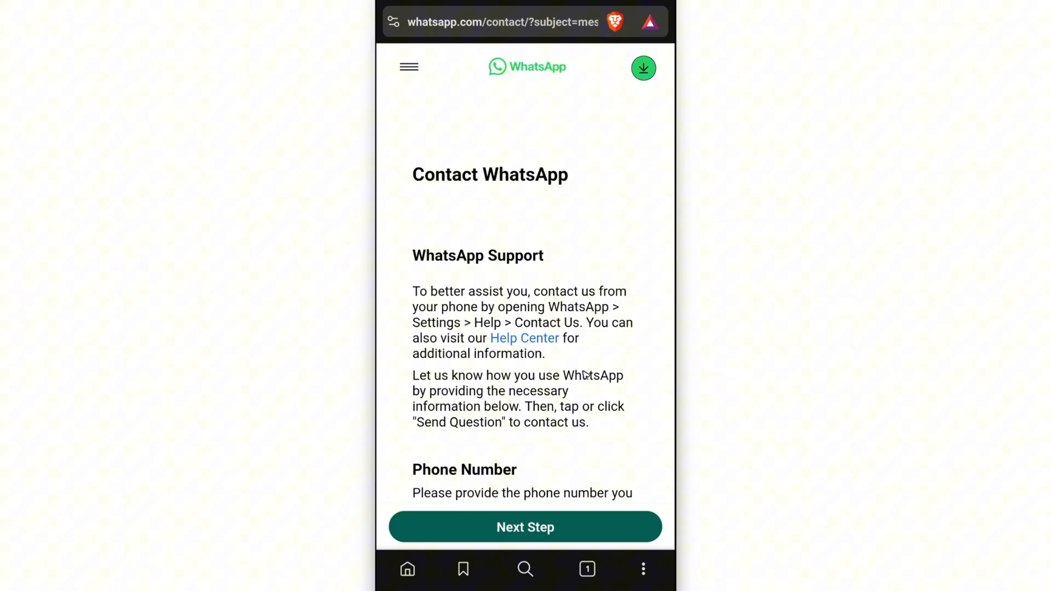
{"action": "scroll", "scroll_direction": "down", "scroll_amount": 3}
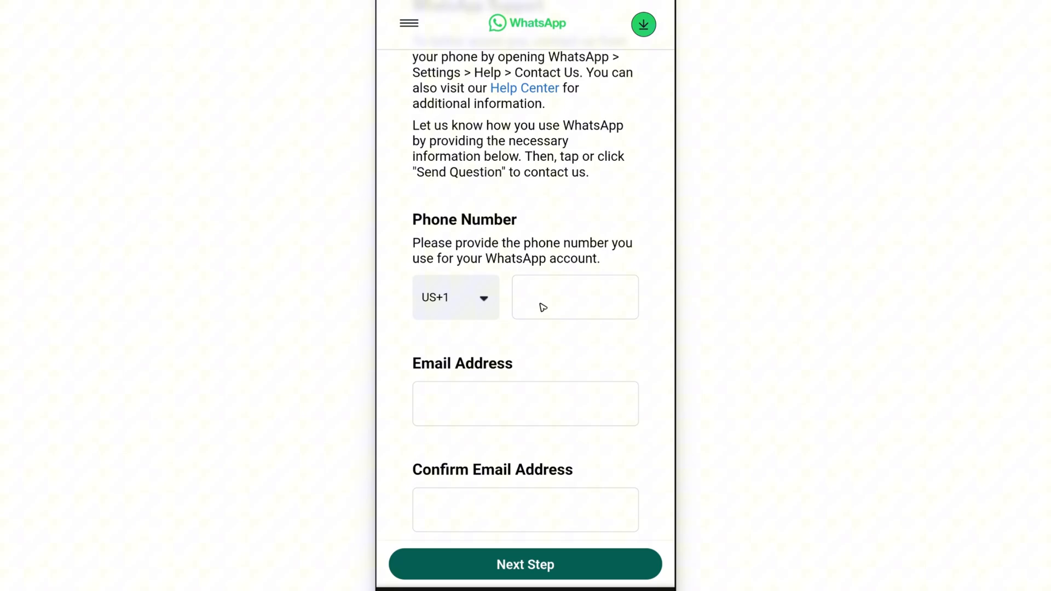
{"action": "mouse_move", "coordinate": [485, 416]}
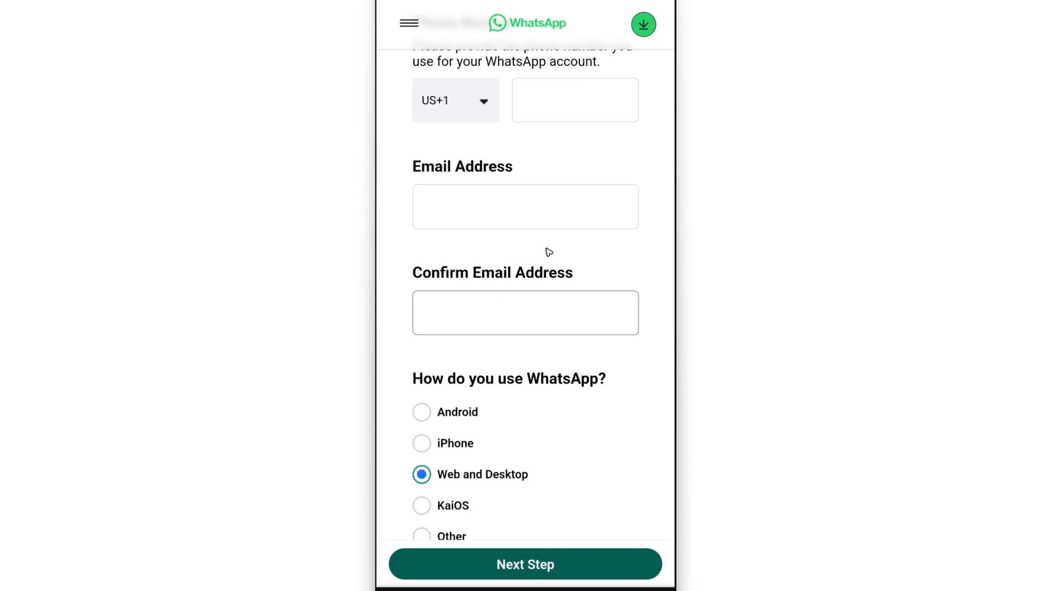
{"action": "mouse_move", "coordinate": [521, 45]}
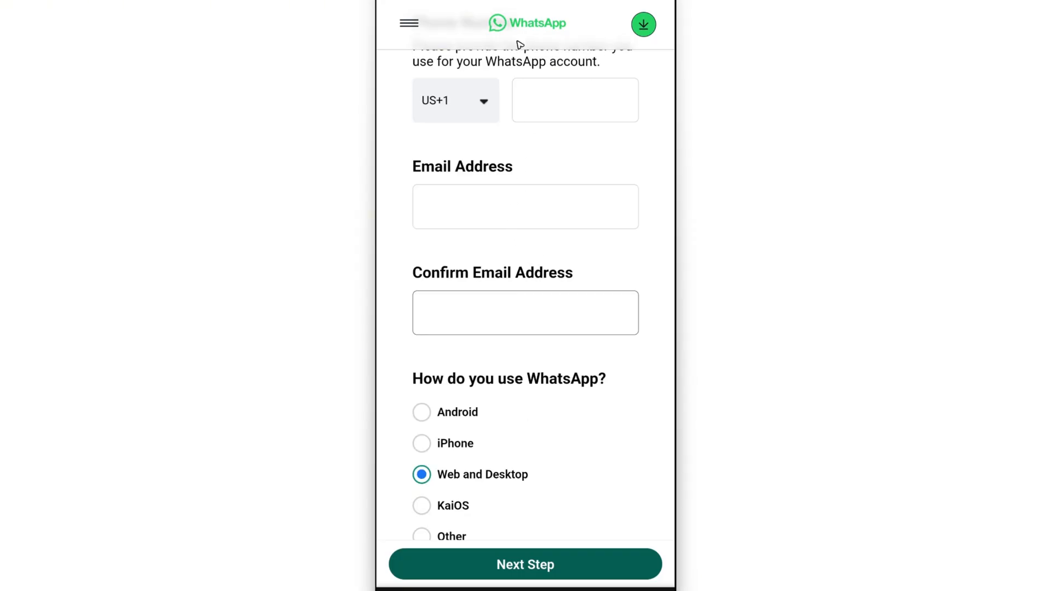
{"action": "mouse_move", "coordinate": [583, 275]}
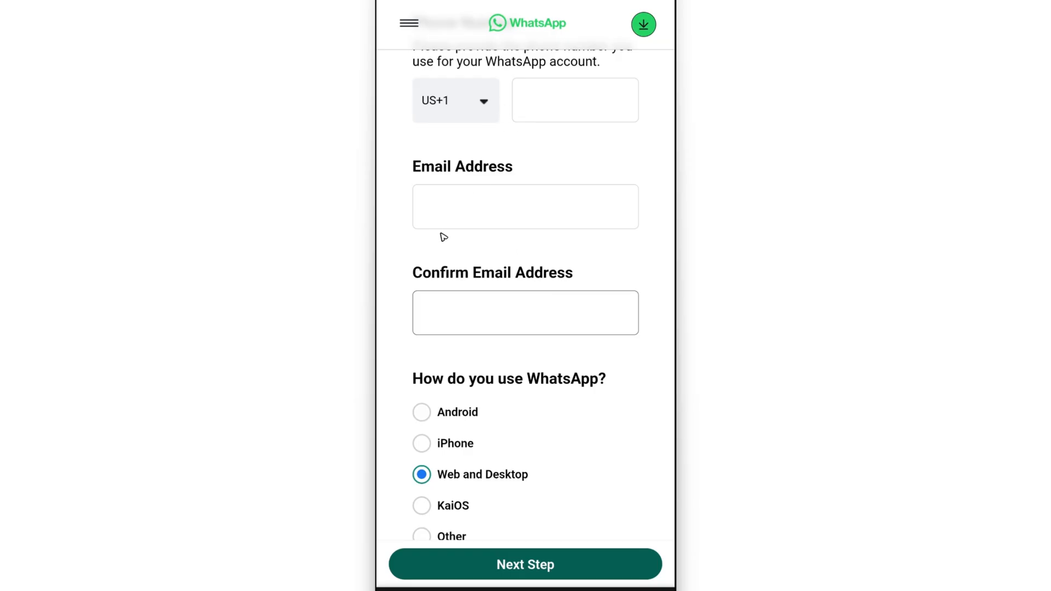
{"action": "mouse_move", "coordinate": [466, 208]}
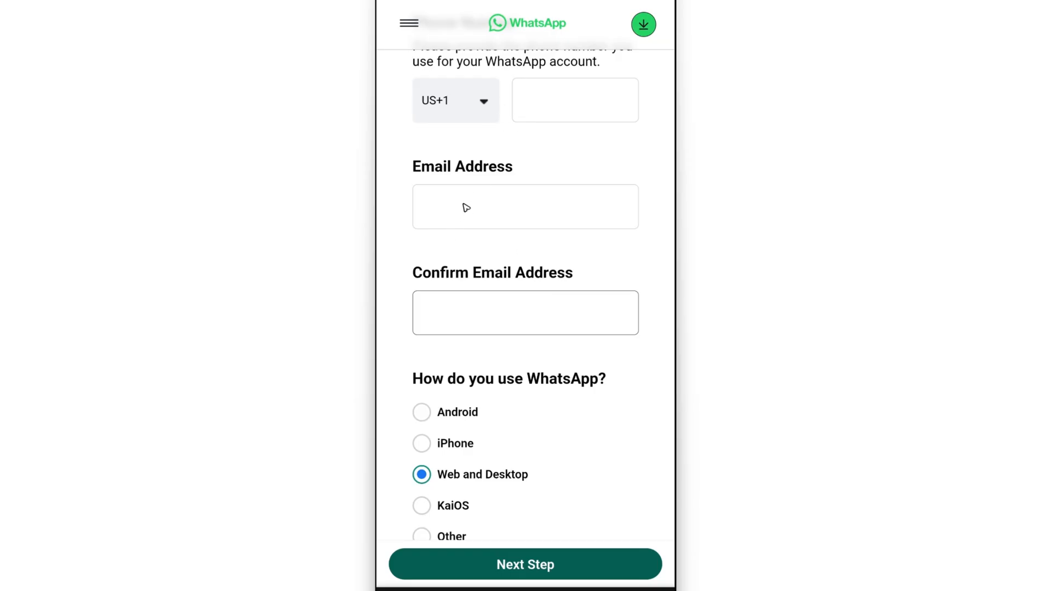
{"action": "mouse_move", "coordinate": [494, 309]}
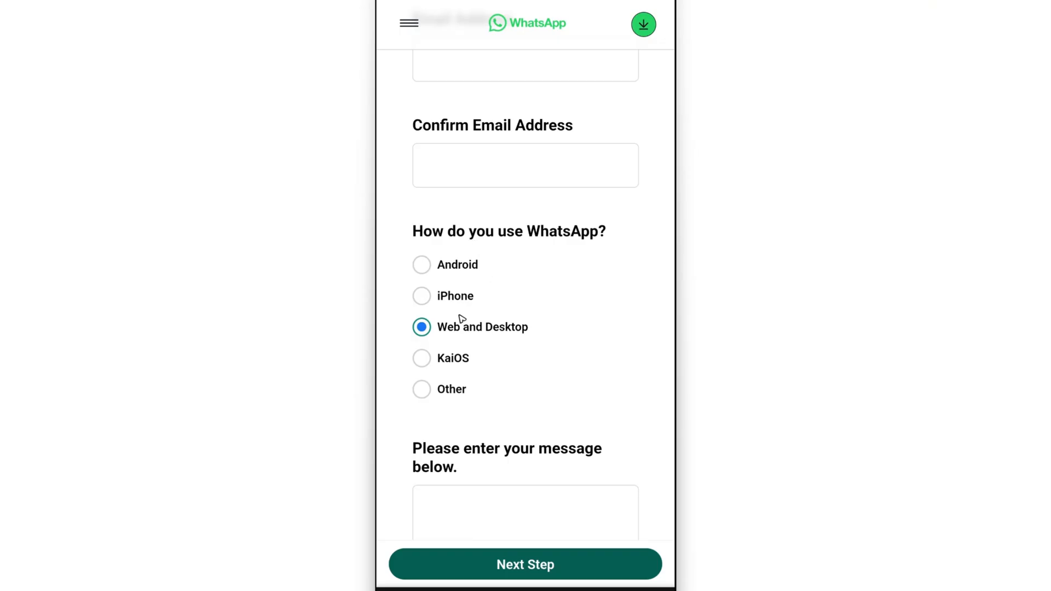
{"action": "mouse_move", "coordinate": [489, 378]}
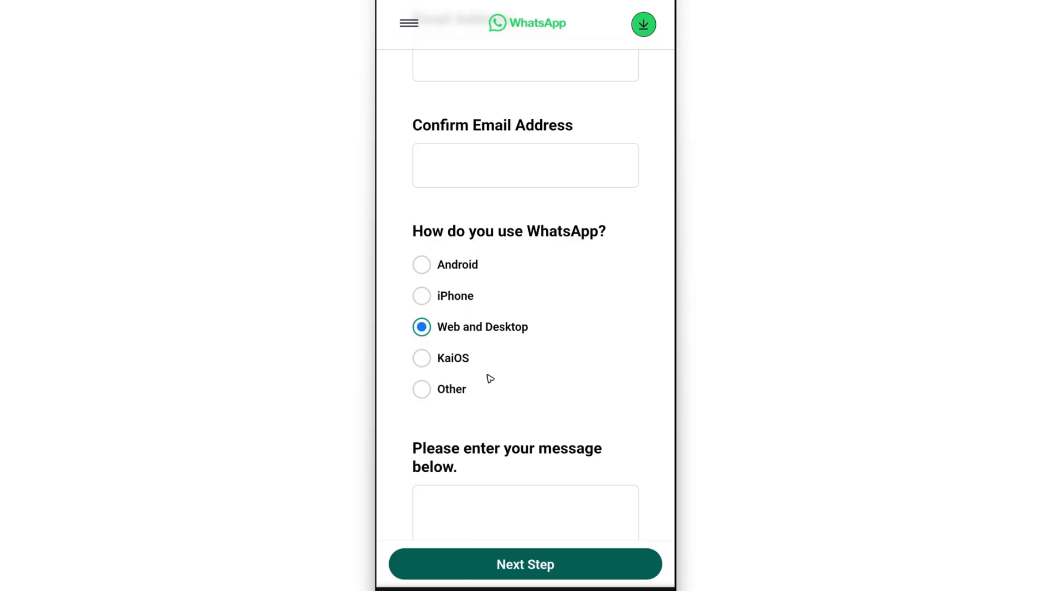
Choose Android as the answer to 'How do you use WhatsApp?'
{"action": "left_click", "coordinate": [422, 264]}
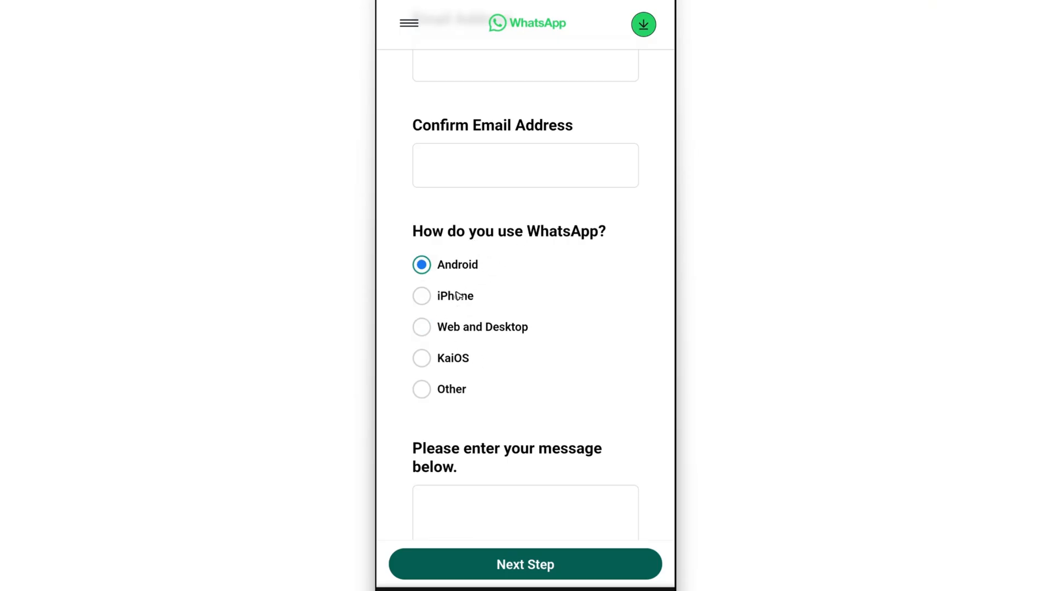
{"action": "mouse_move", "coordinate": [526, 448]}
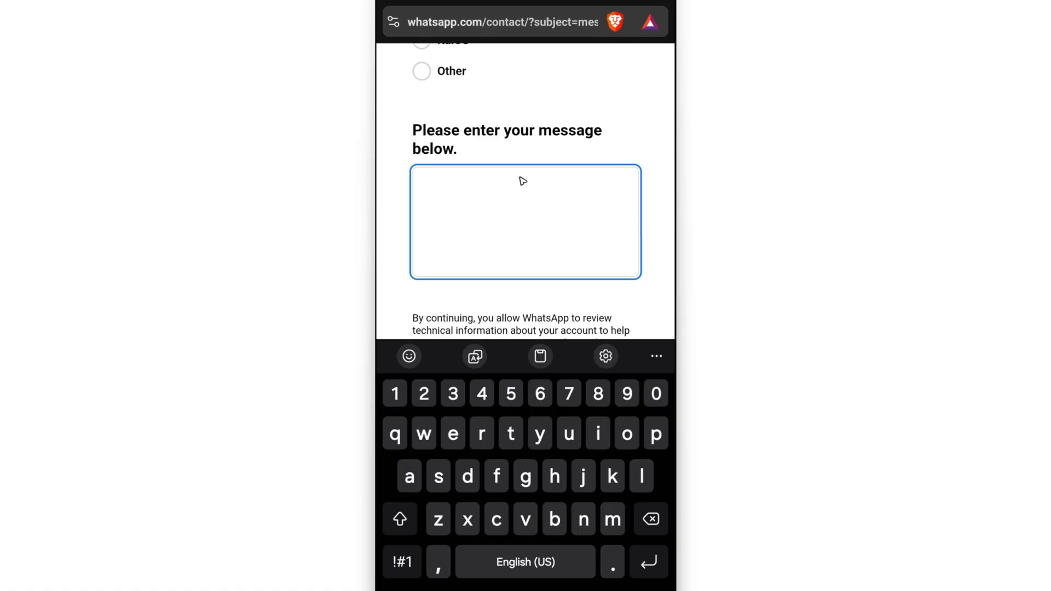
{"action": "mouse_move", "coordinate": [496, 221]}
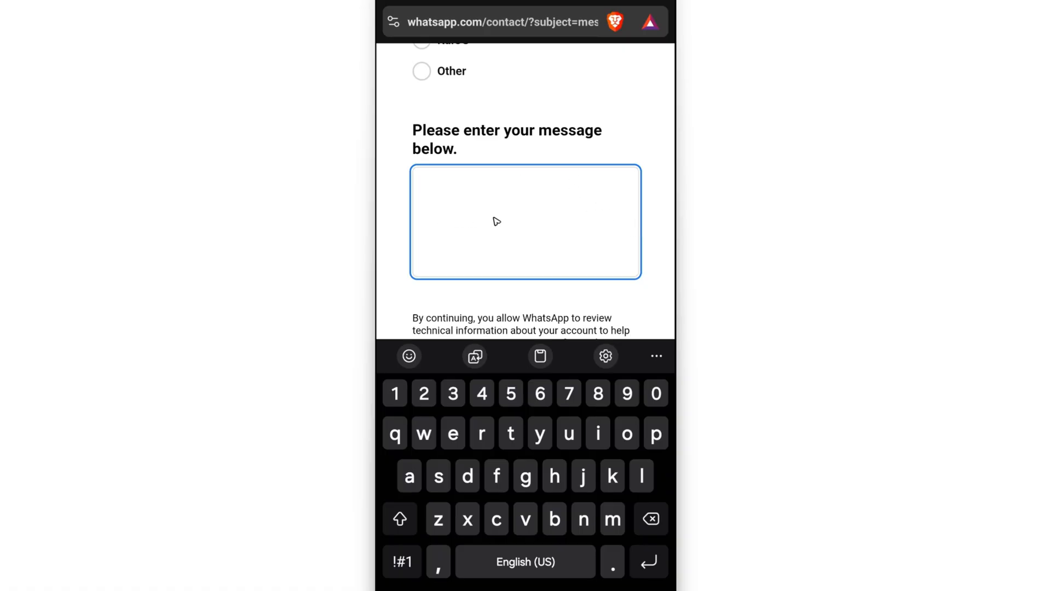
{"action": "mouse_move", "coordinate": [575, 278]}
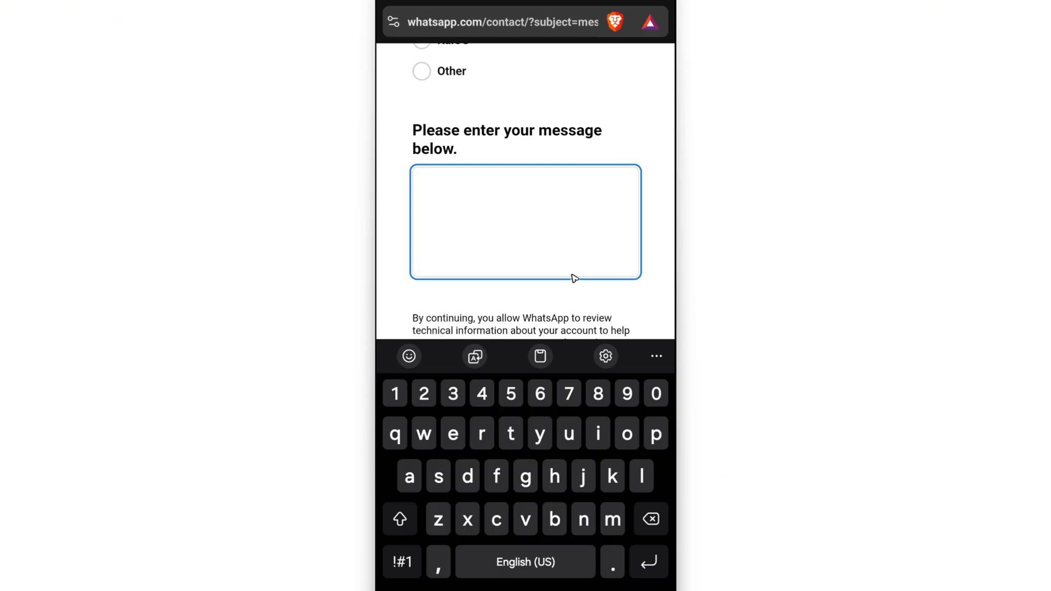
{"action": "mouse_move", "coordinate": [585, 268]}
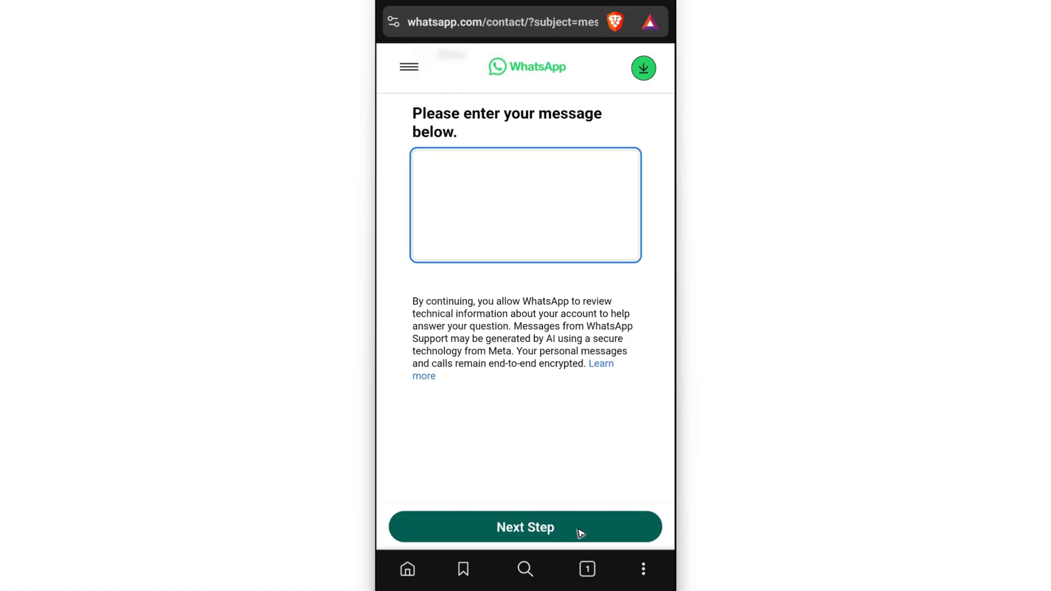
{"action": "mouse_move", "coordinate": [581, 523]}
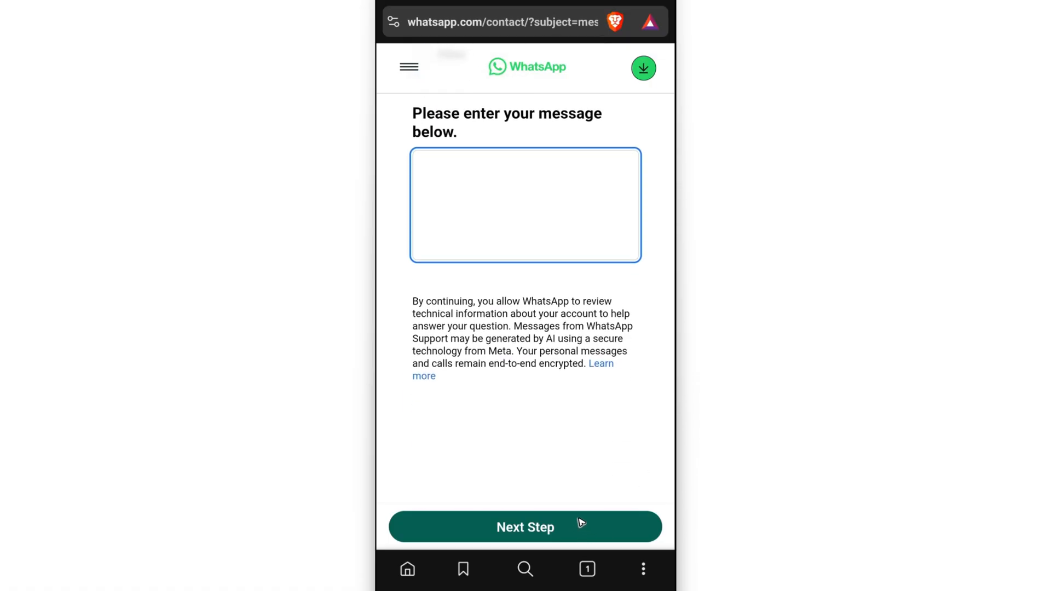
{"action": "mouse_move", "coordinate": [489, 143]}
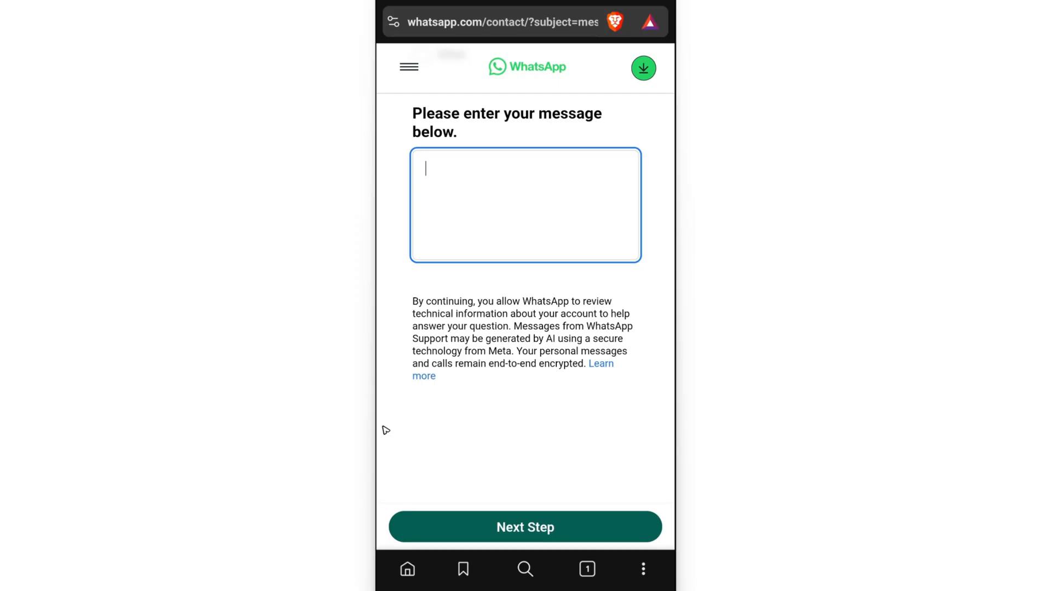
{"action": "mouse_move", "coordinate": [391, 393]}
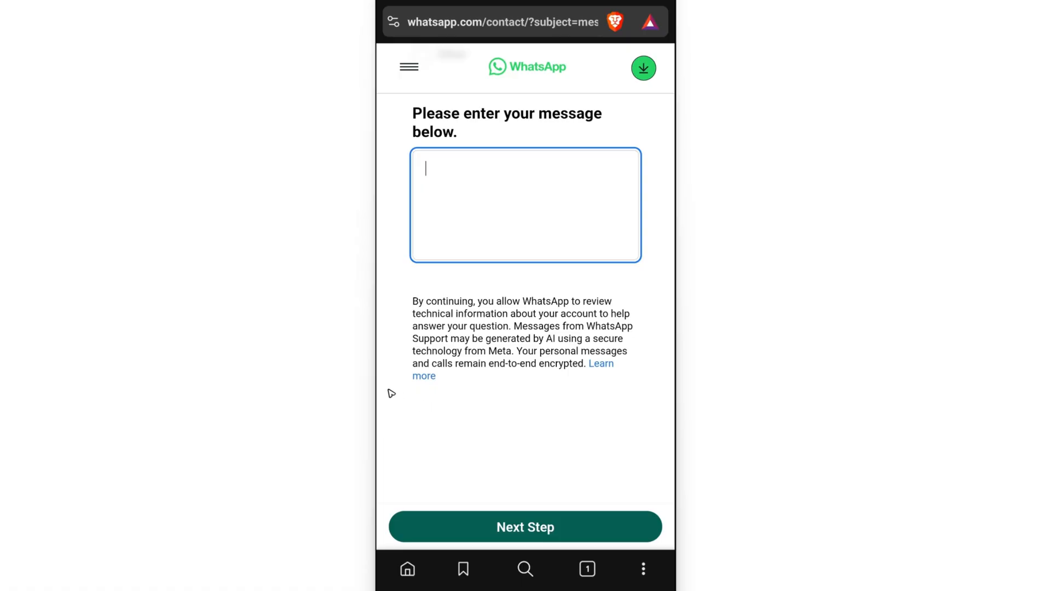